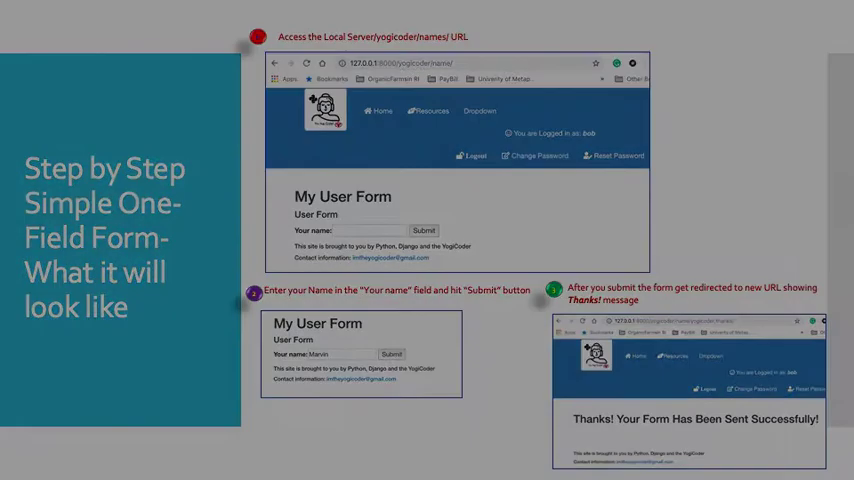
# Advance from the form preview slide to 'Building a Simple User Form in Django'
pyautogui.press('Right')
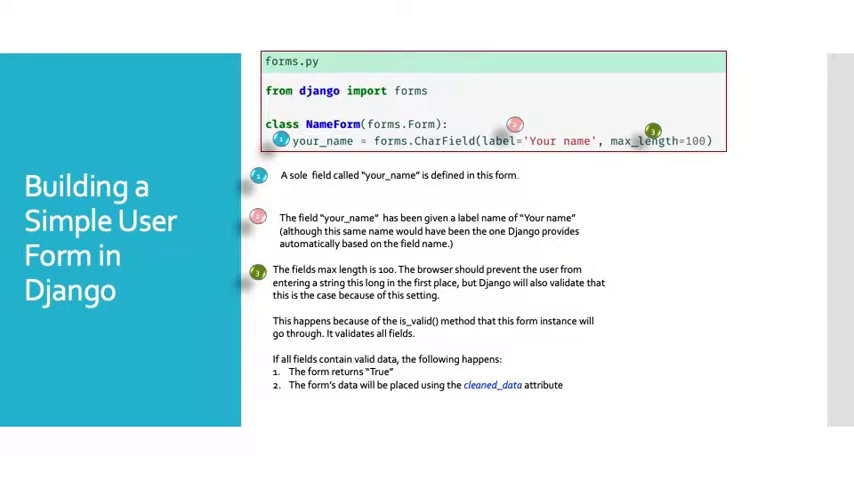
pyautogui.press('right')
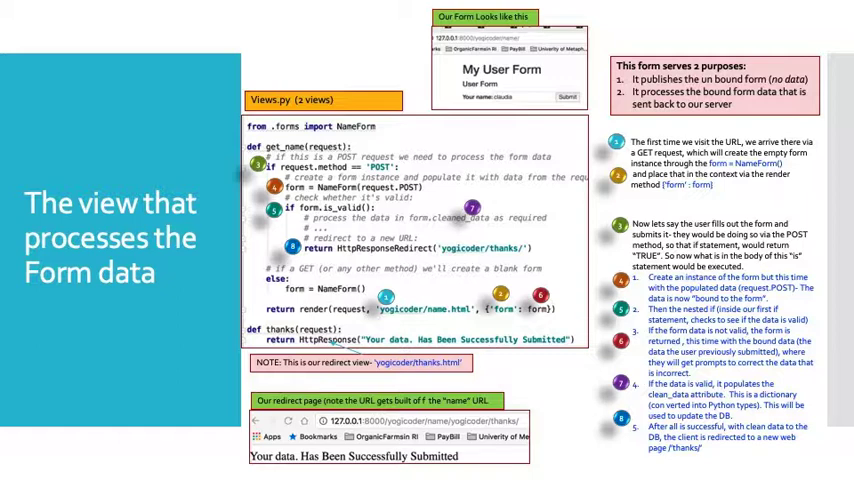
pyautogui.press('right')
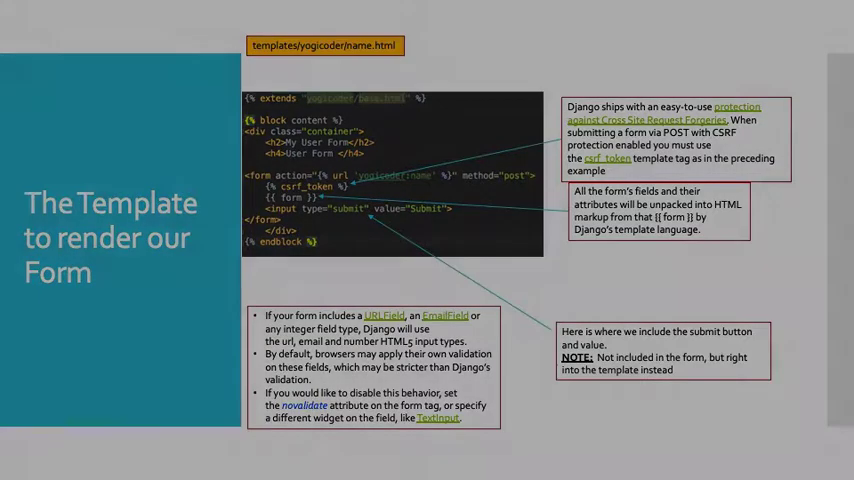
# Advance to the 'Template #2' slide showing the Thanks! redirect template
pyautogui.press('Right')
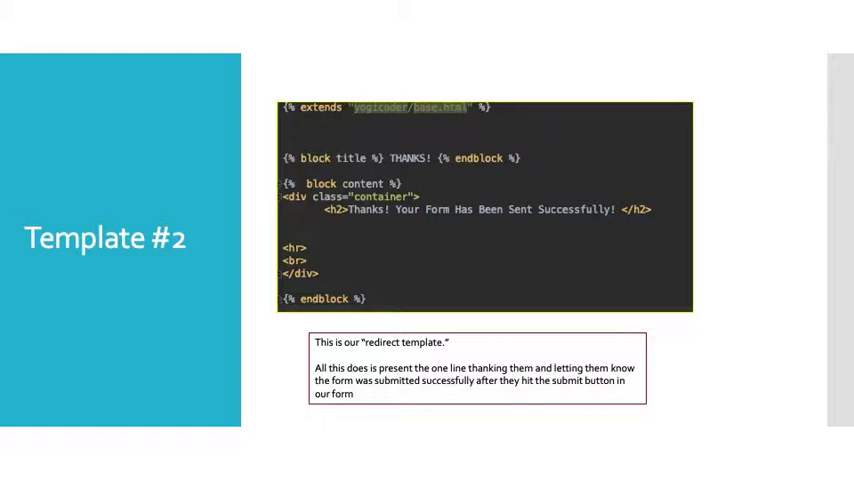